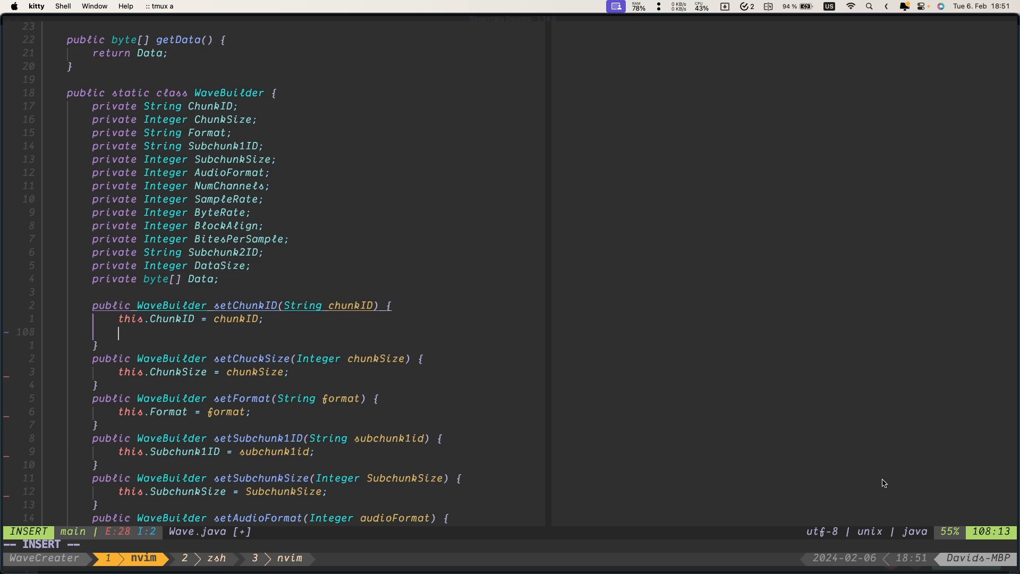
Step: Add 'return this;' at the end of setChunkID and finish the macro recording
text(retur)
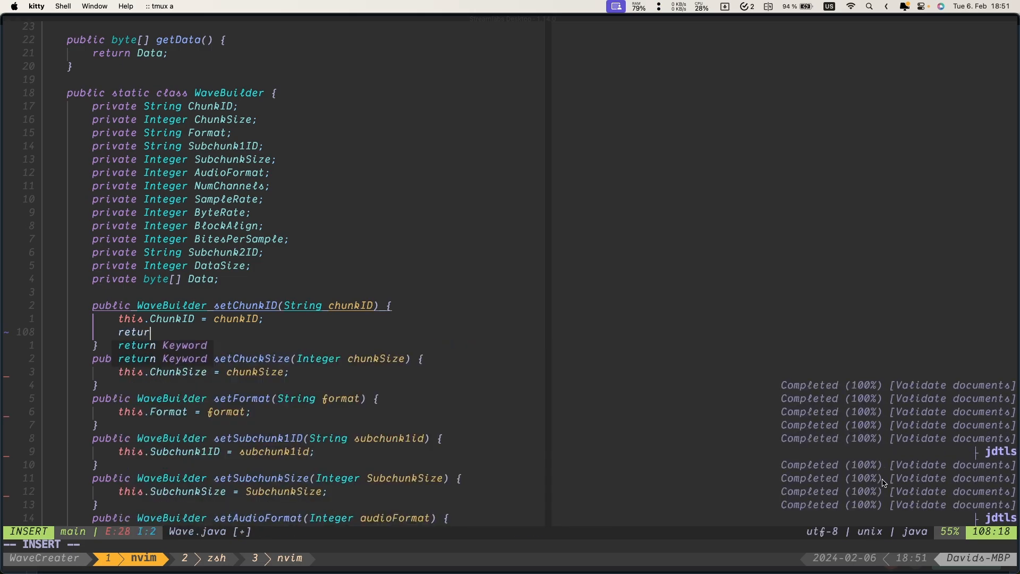
text(this)
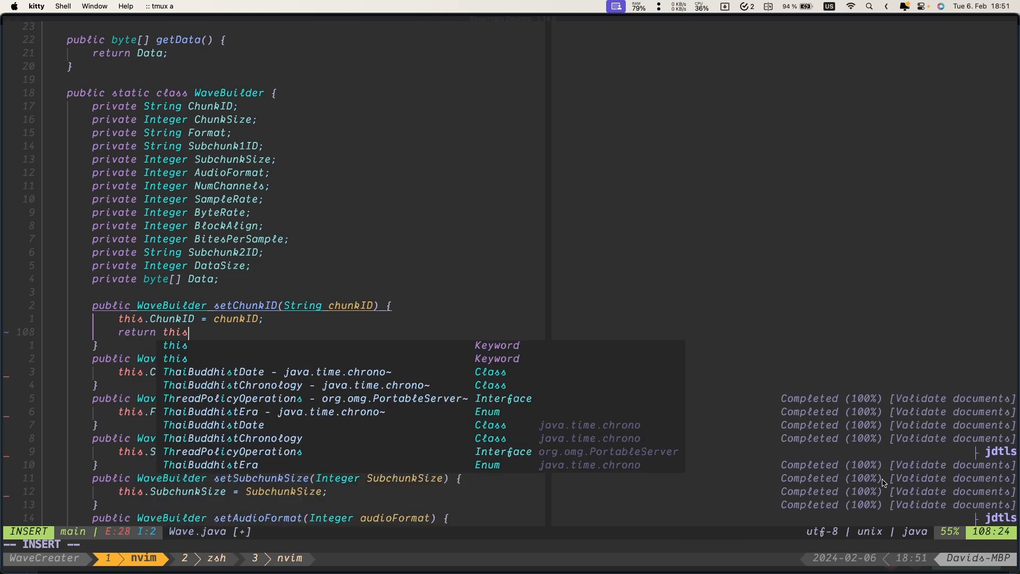
key(Escape)
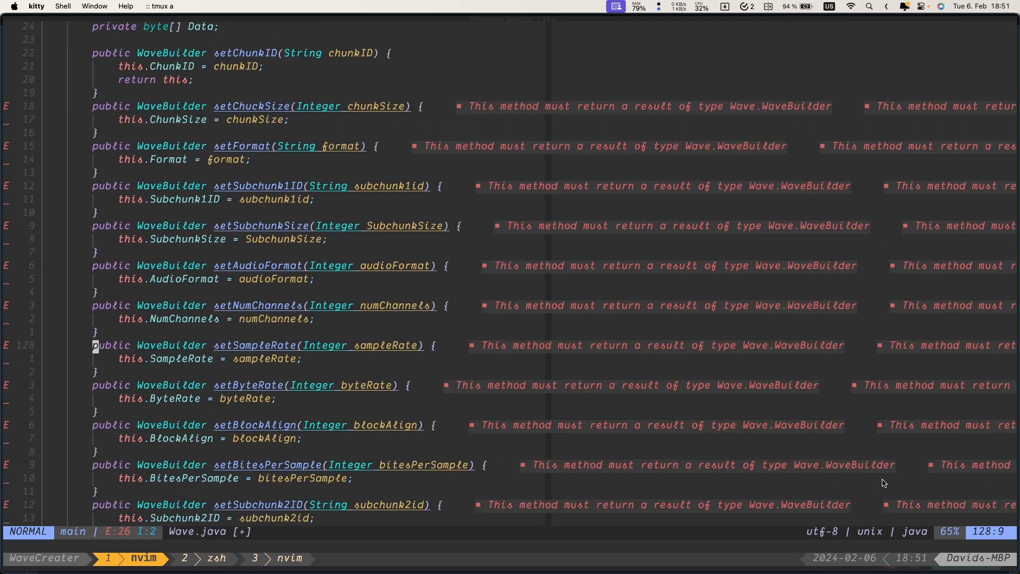
Step: Scroll through the replayed setters to check each now ends with 'return this;'
scroll(up, 3)
text(return this;)
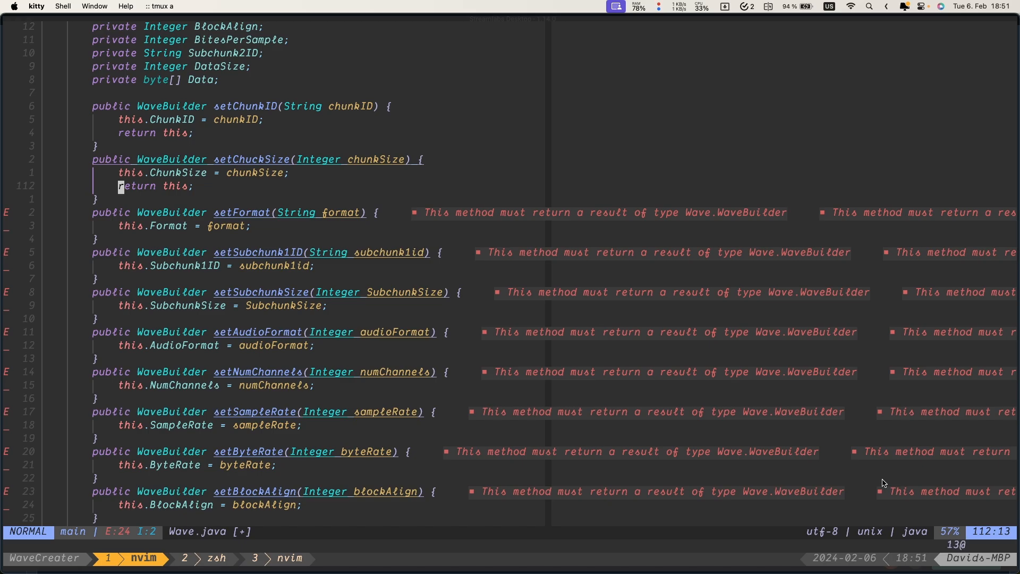
scroll(down, 3)
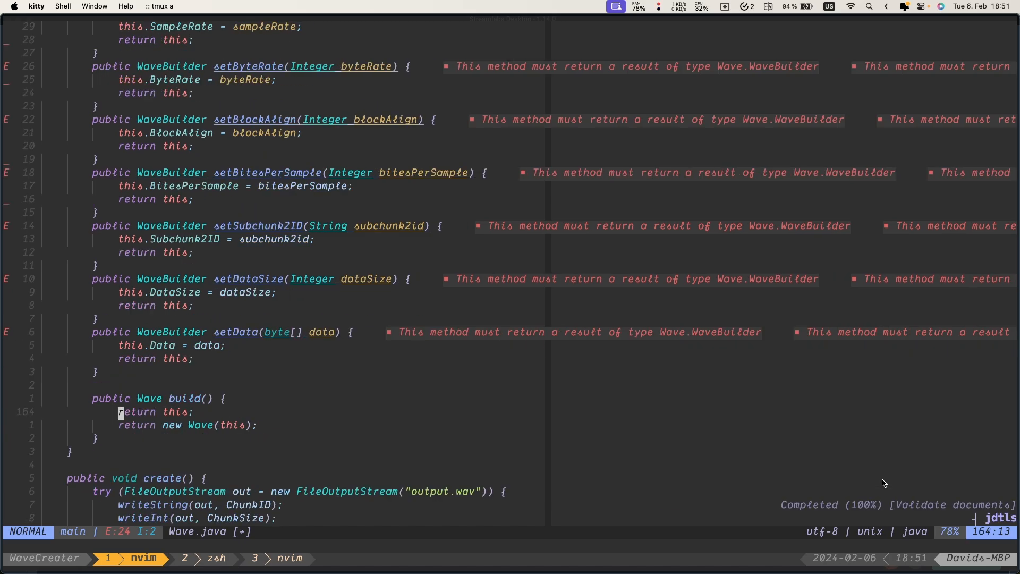